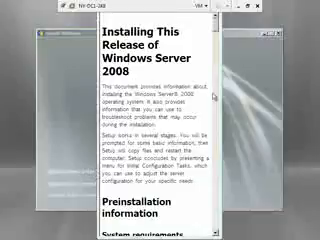
{"action": "scroll", "scroll_direction": "down", "scroll_amount": 3}
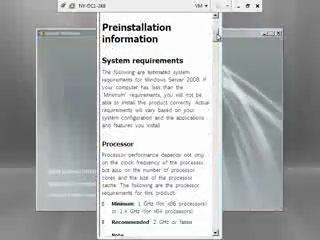
{"action": "scroll", "scroll_direction": "down", "scroll_amount": 3}
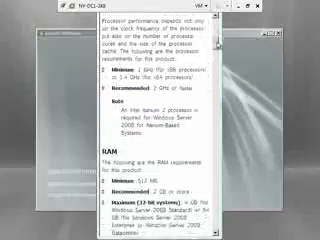
{"action": "scroll", "scroll_direction": "down", "scroll_amount": 3}
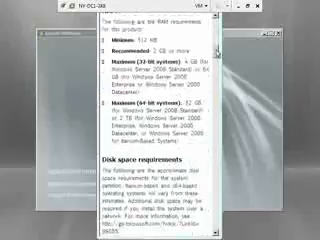
{"action": "scroll", "scroll_direction": "down", "scroll_amount": 3}
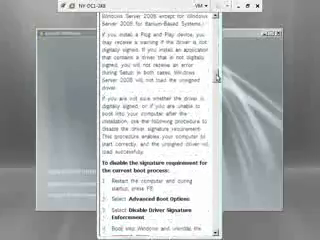